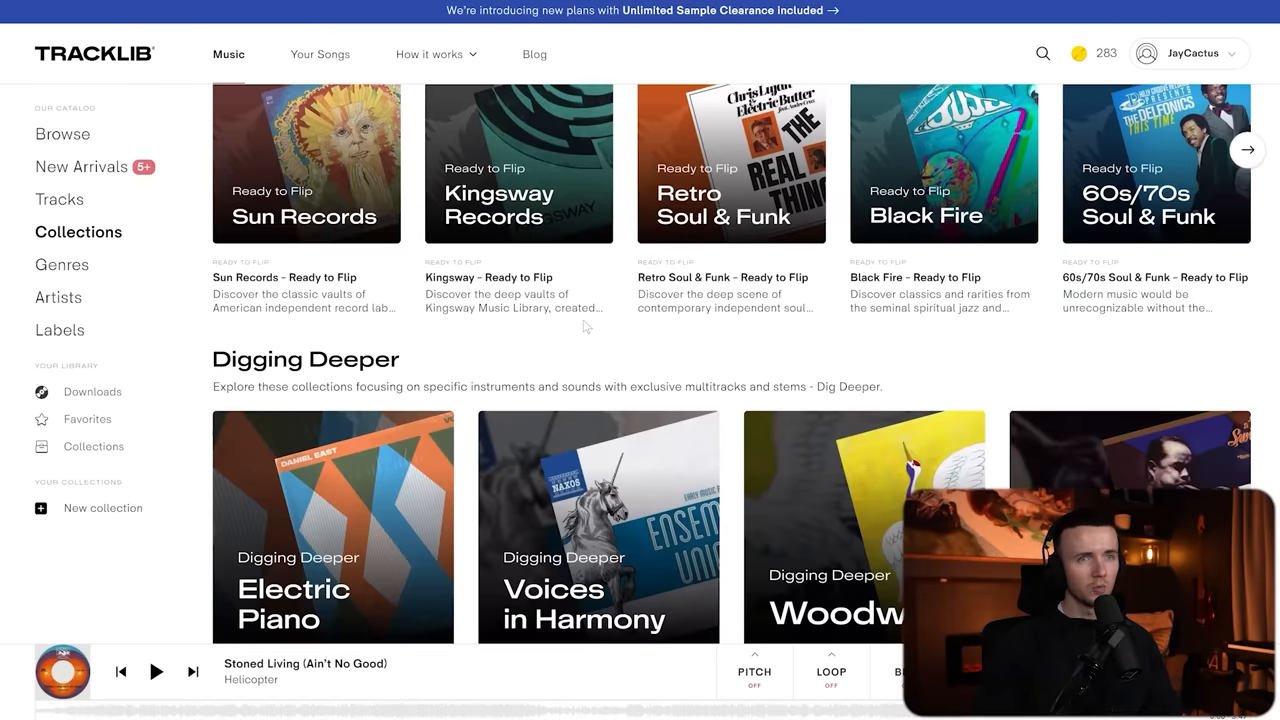
# Scroll past the Tracklib Collections page and open the Tracks catalogue.
pyautogui.scroll(-3)
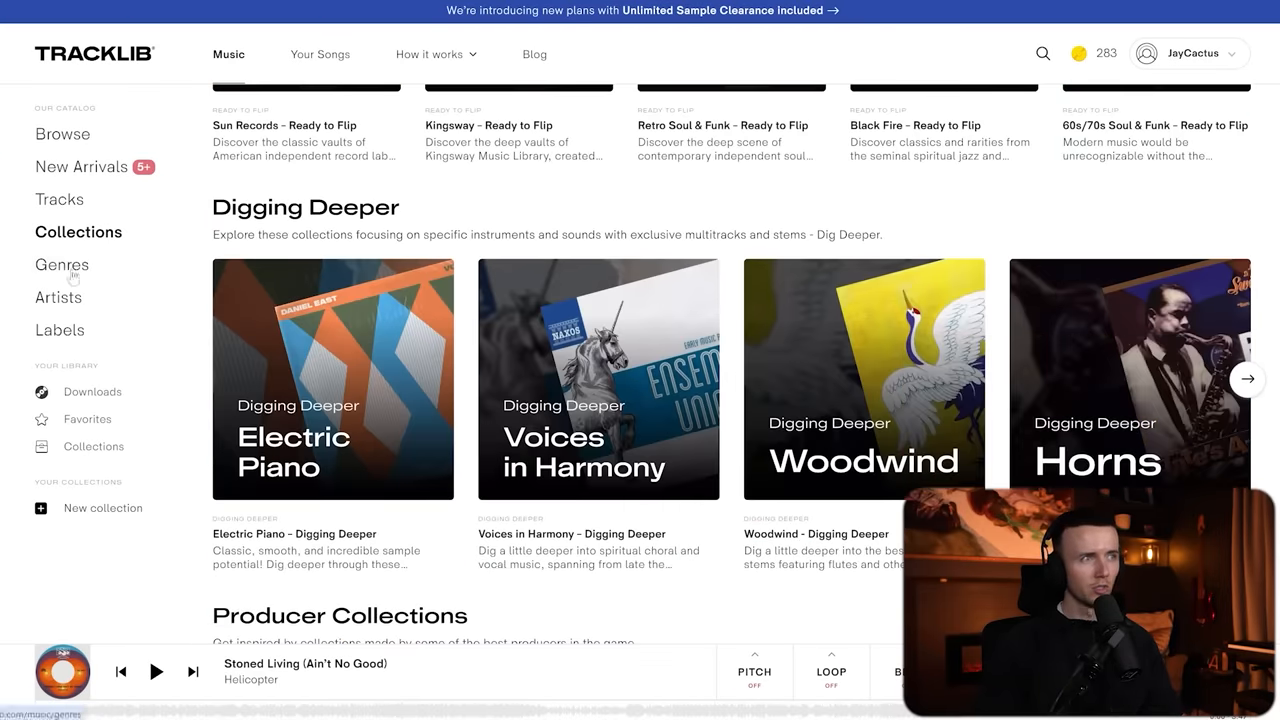
pyautogui.click(58, 297)
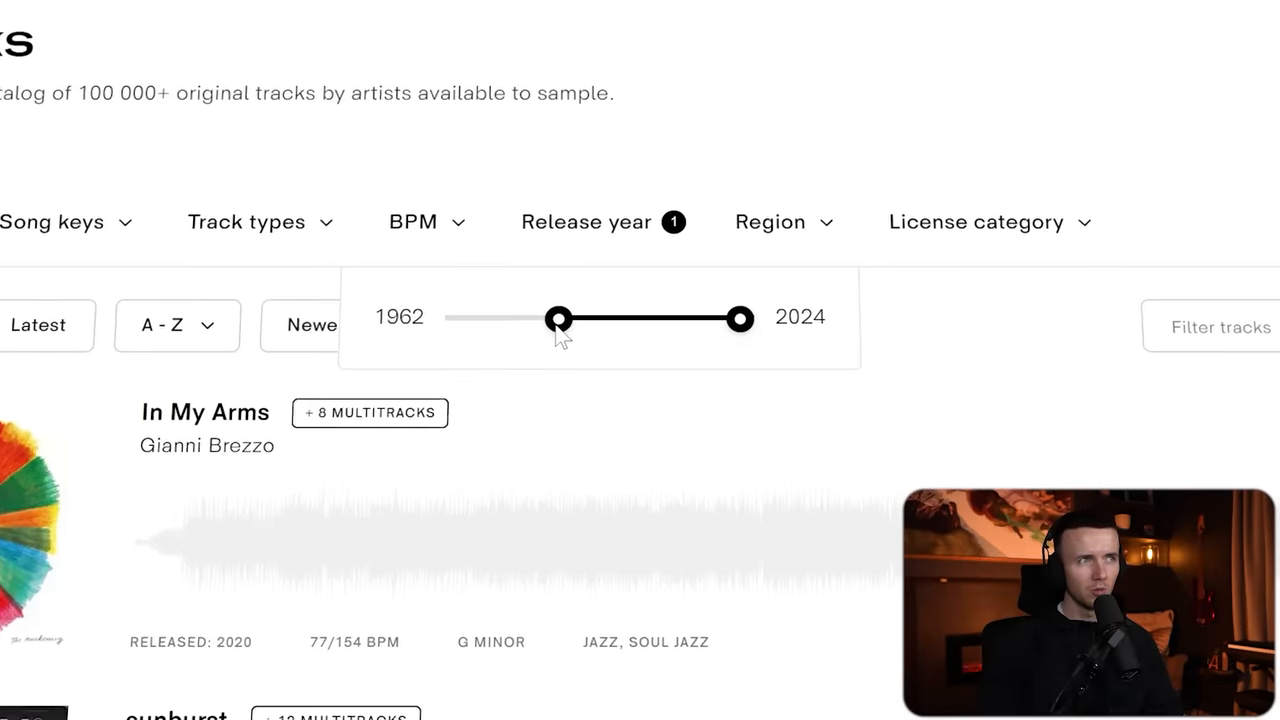
# Raise the Release year filter's start year and browse the resulting 1970s tracks.
pyautogui.moveTo(740, 319); pyautogui.dragTo(678, 302)
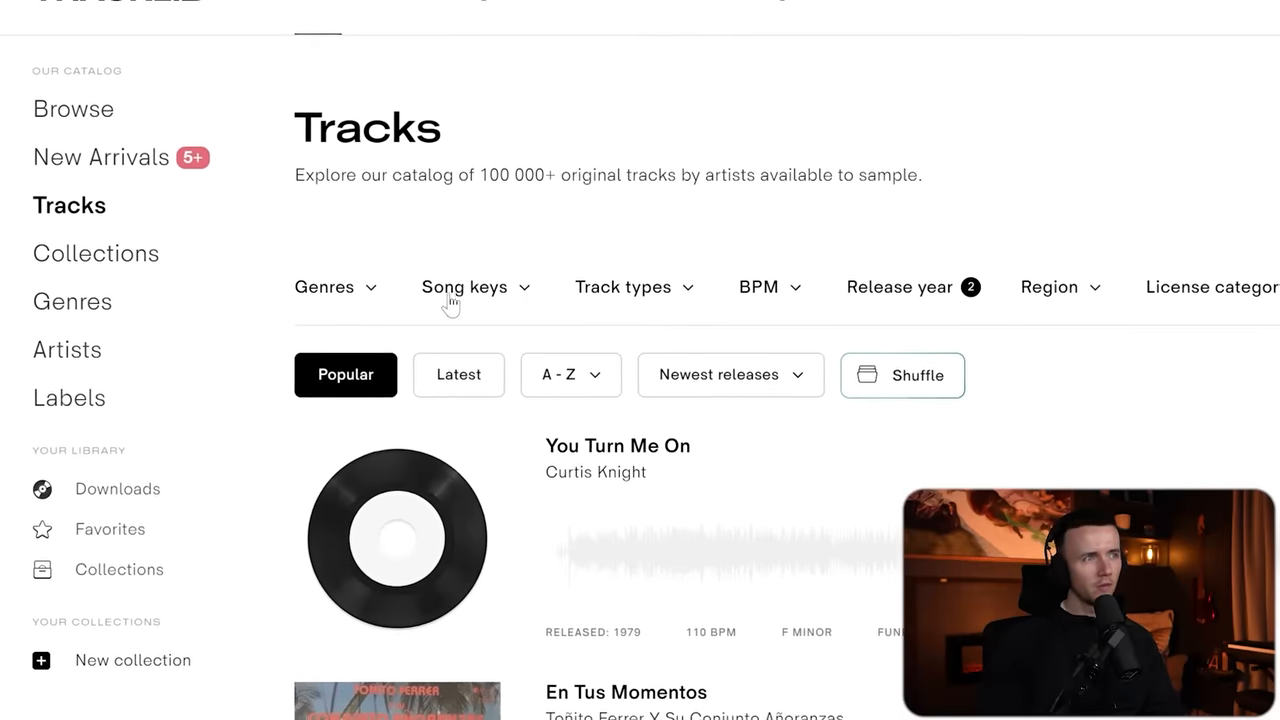
pyautogui.click(323, 287)
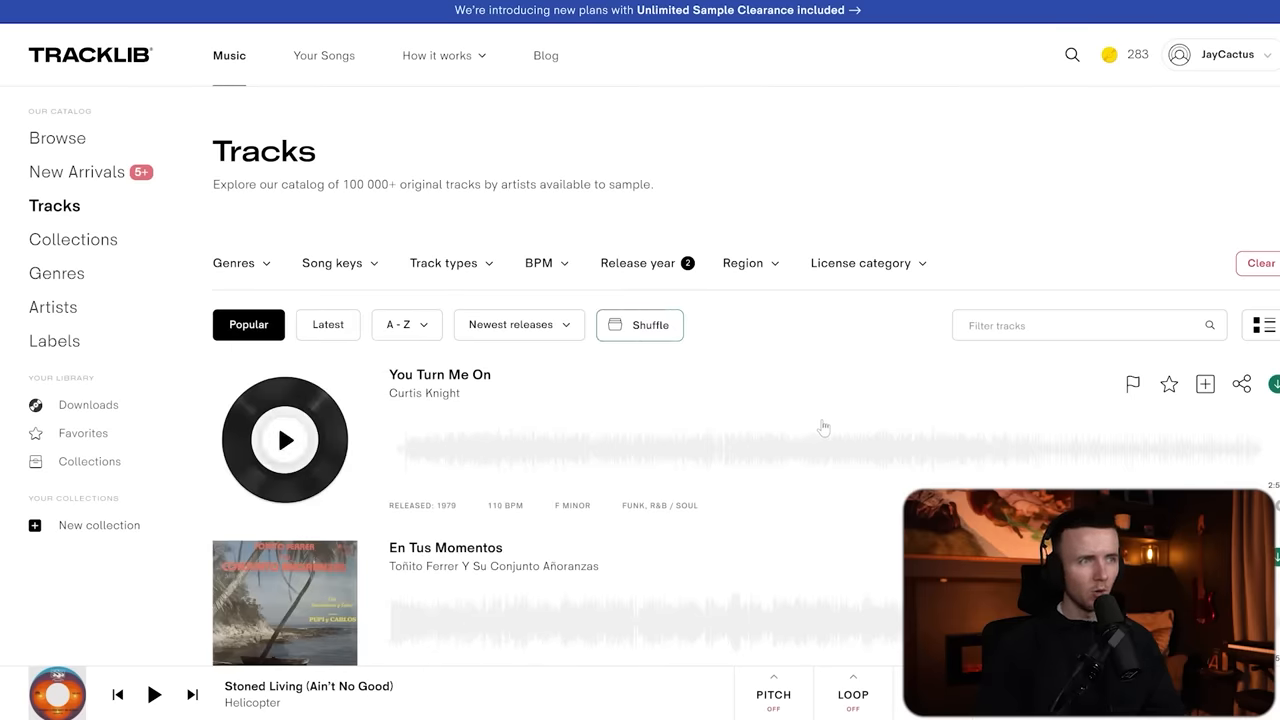
pyautogui.scroll(-3)
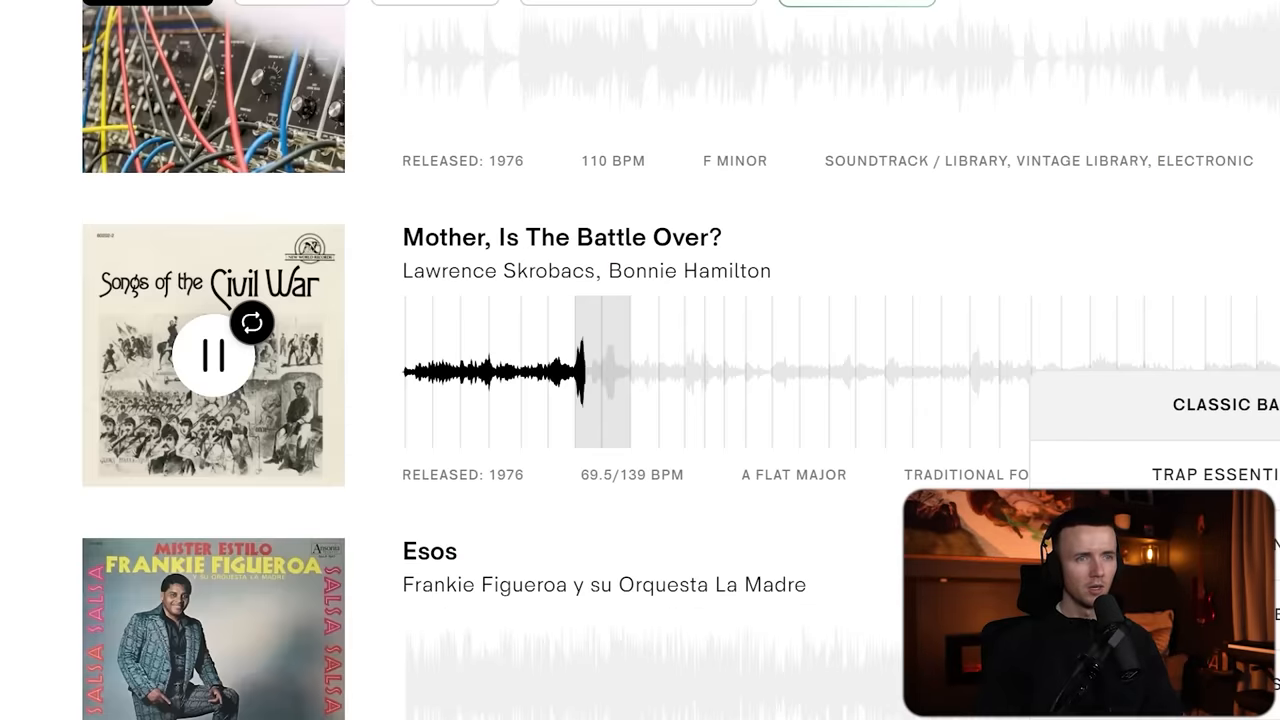
# Scroll the filtered list toward 'Mother, Is The Battle Over?'.
pyautogui.scroll(-3)
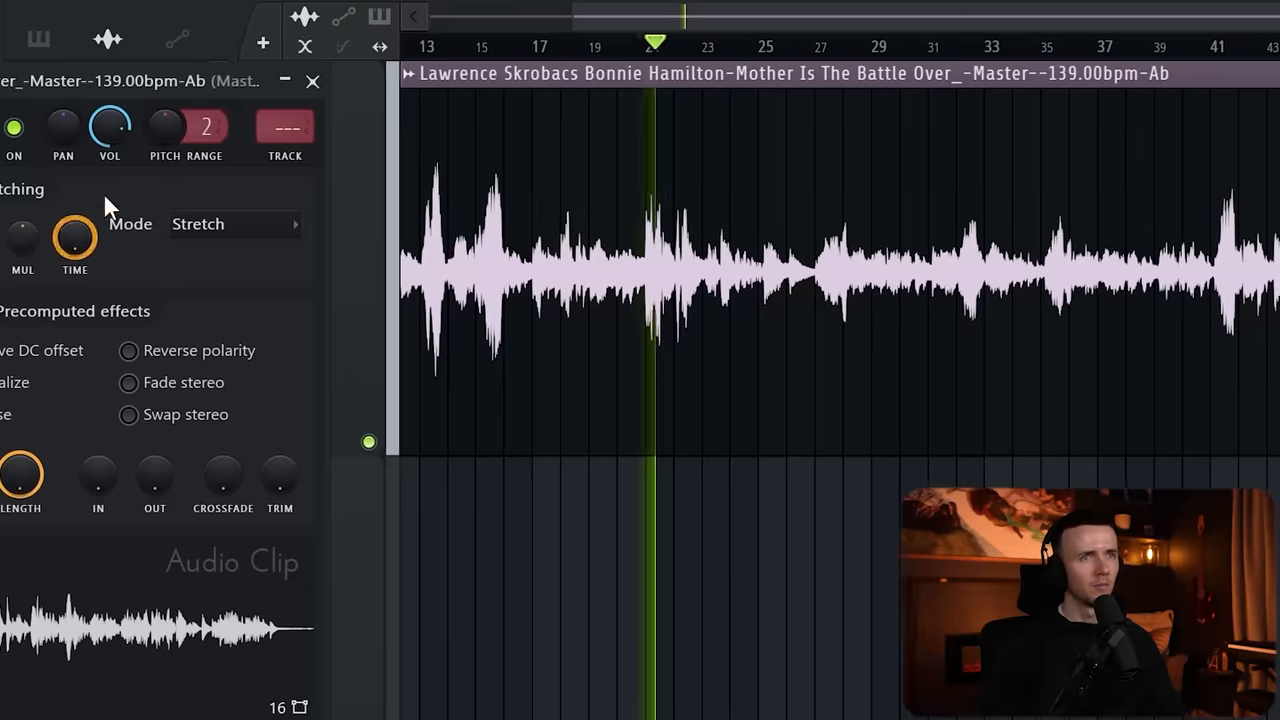
# Open the Mother Is The Battle Over sample's time-stretching settings.
pyautogui.click(312, 81)
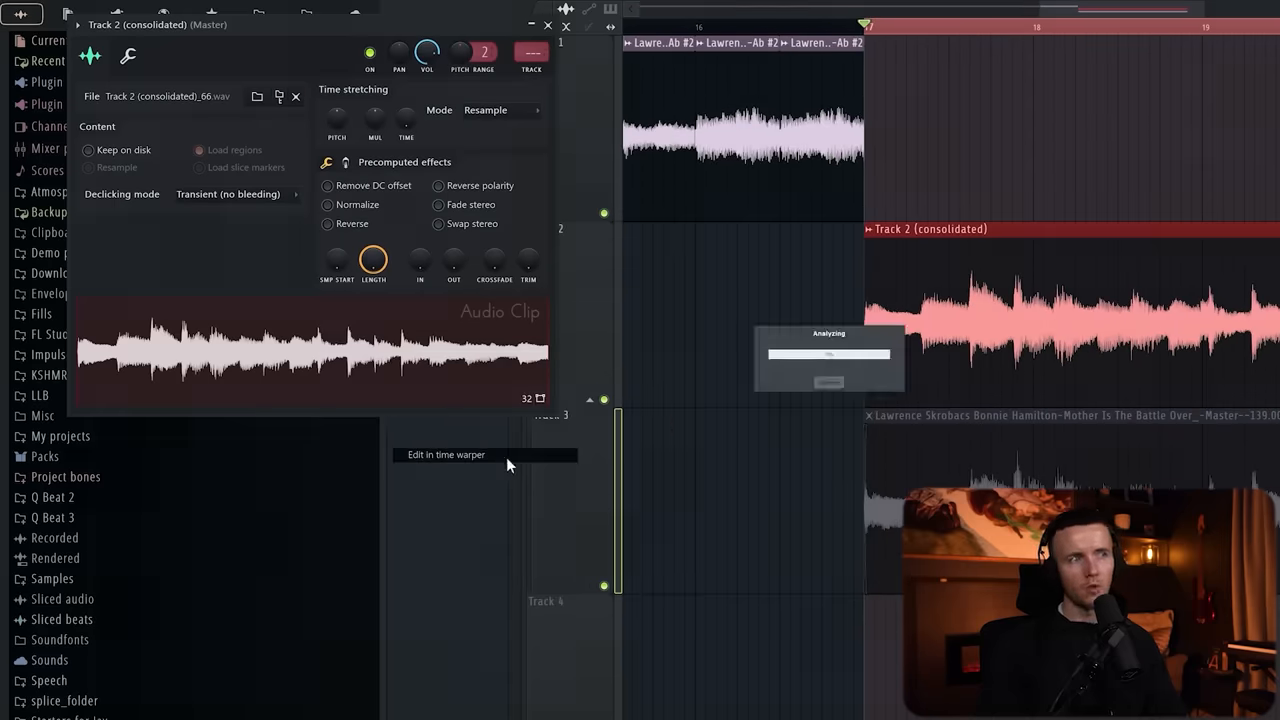
# Add the consolidated clips after the original slices on Track 1.
pyautogui.click(445, 454)
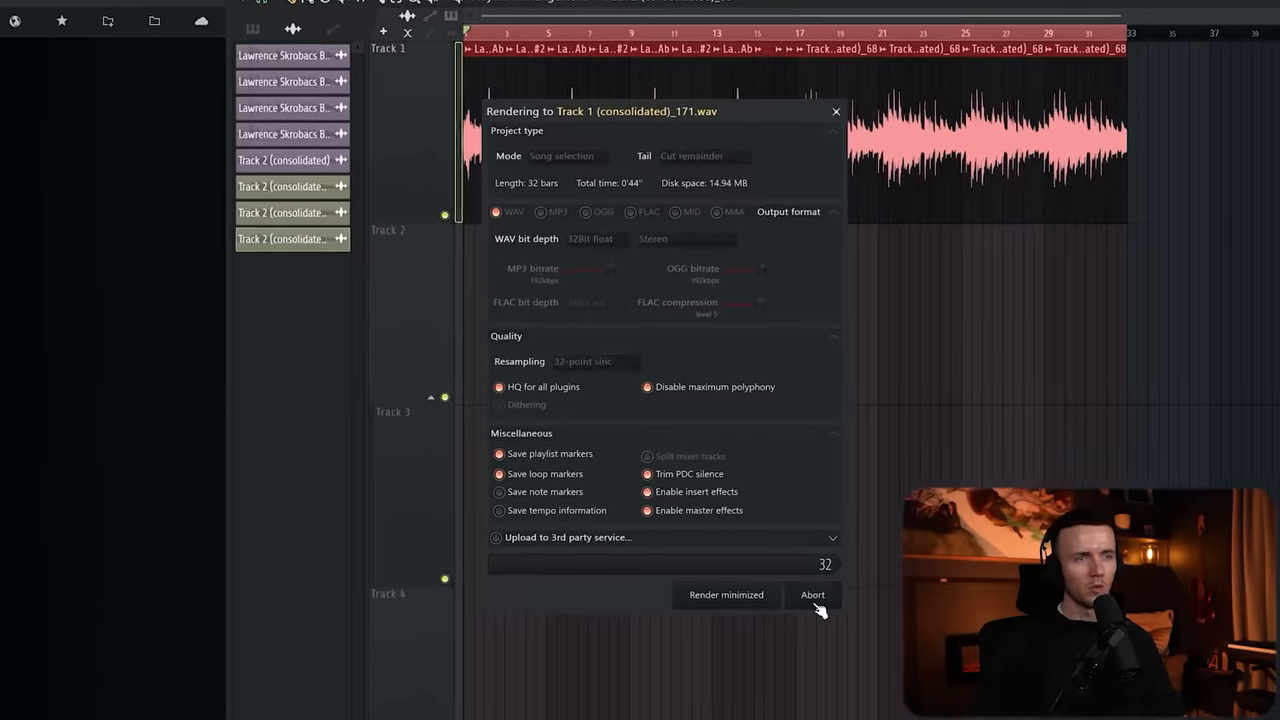
# Consolidate Track 1's 32 bars of clips into a rendered WAV.
pyautogui.click(812, 594)
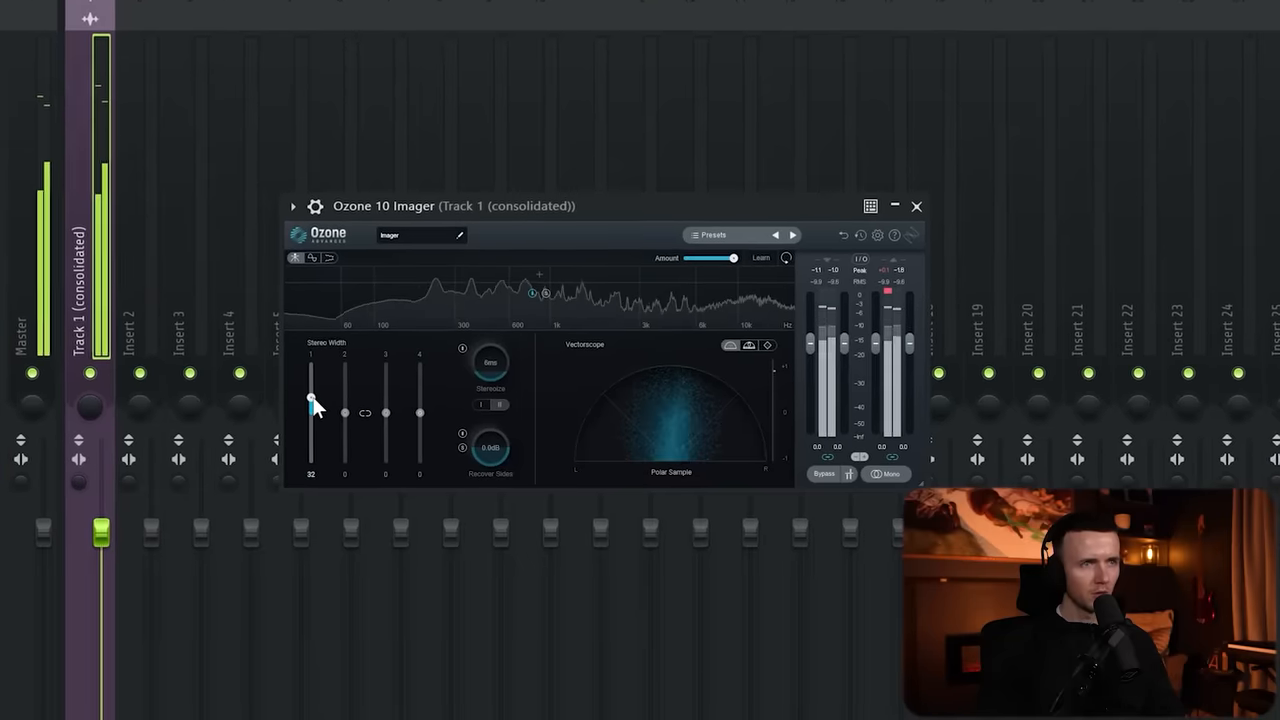
# Set Ozone 10 Imager band 1 stereo width to 32 on Track 1 (consolidated).
pyautogui.moveTo(313, 399); pyautogui.dragTo(286, 372)
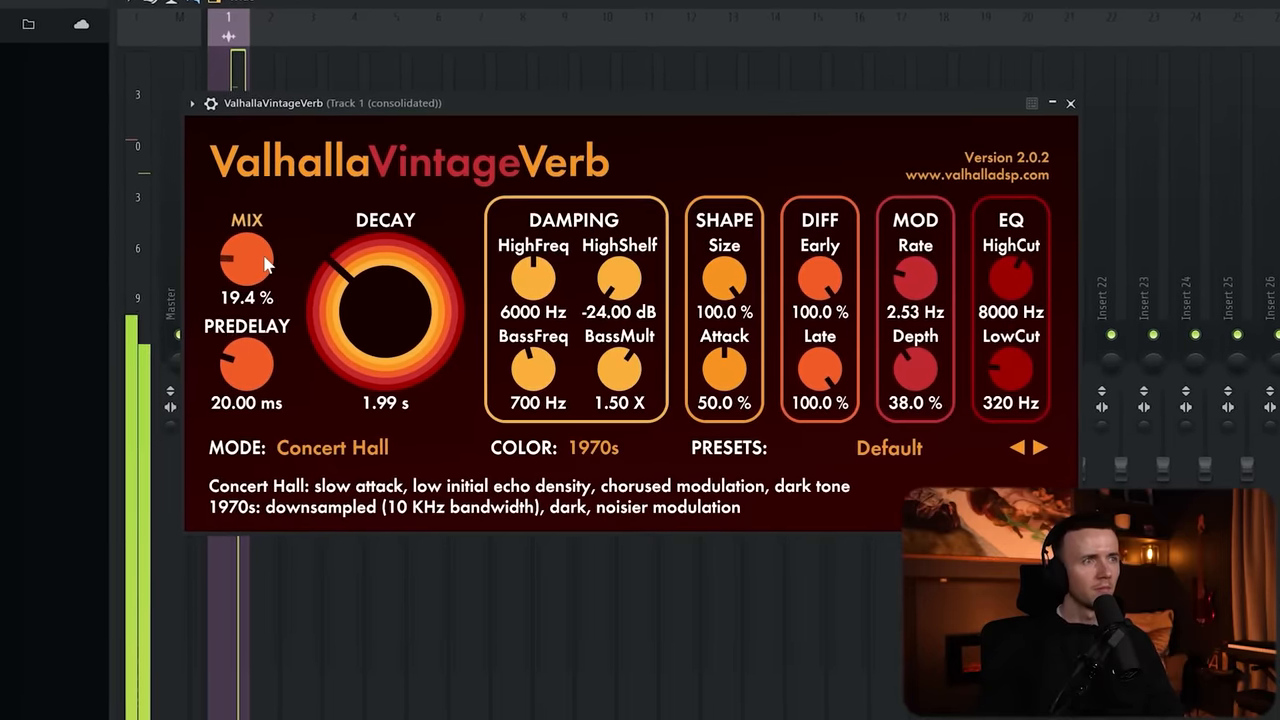
# Set the Valhalla VintageVerb mix to about 19.4% on Track 1 (consolidated).
pyautogui.click(1070, 103)
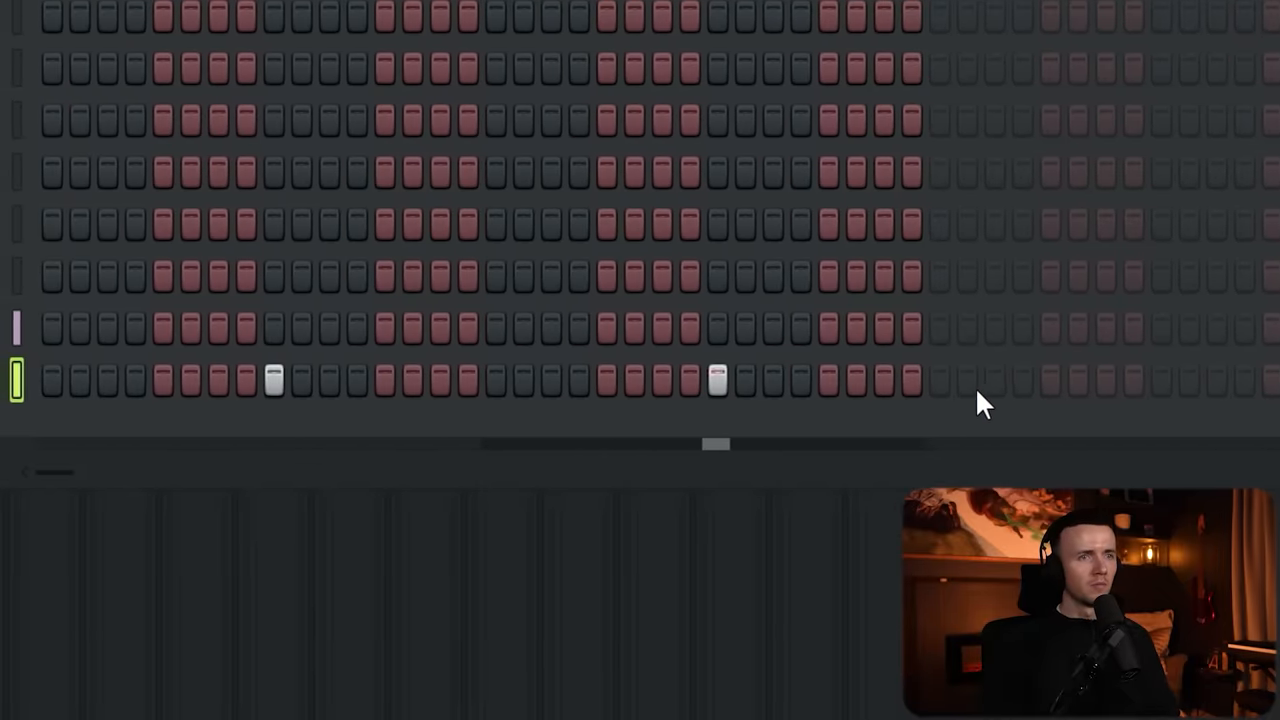
# Scroll the Channel Rack step sequencer while entering the four-step drum groups.
pyautogui.hscroll(3)
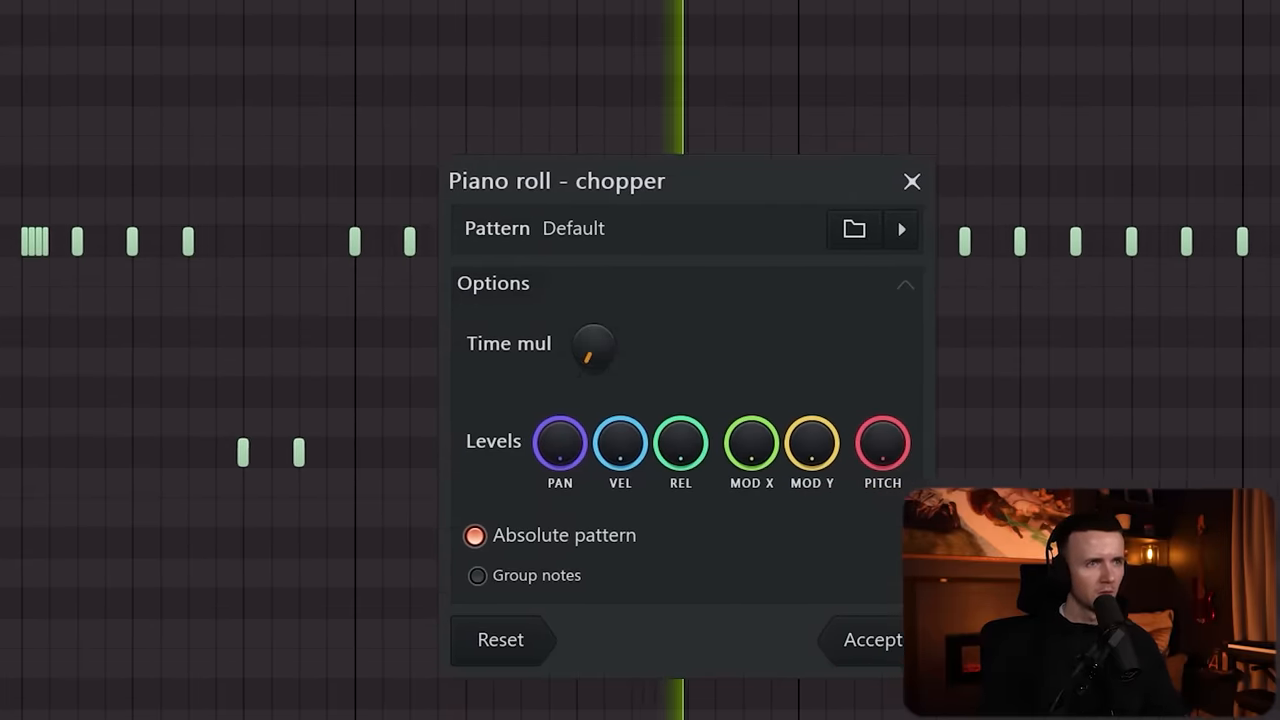
# Set the chopper options and apply the chop to the C5 notes.
pyautogui.click(872, 639)
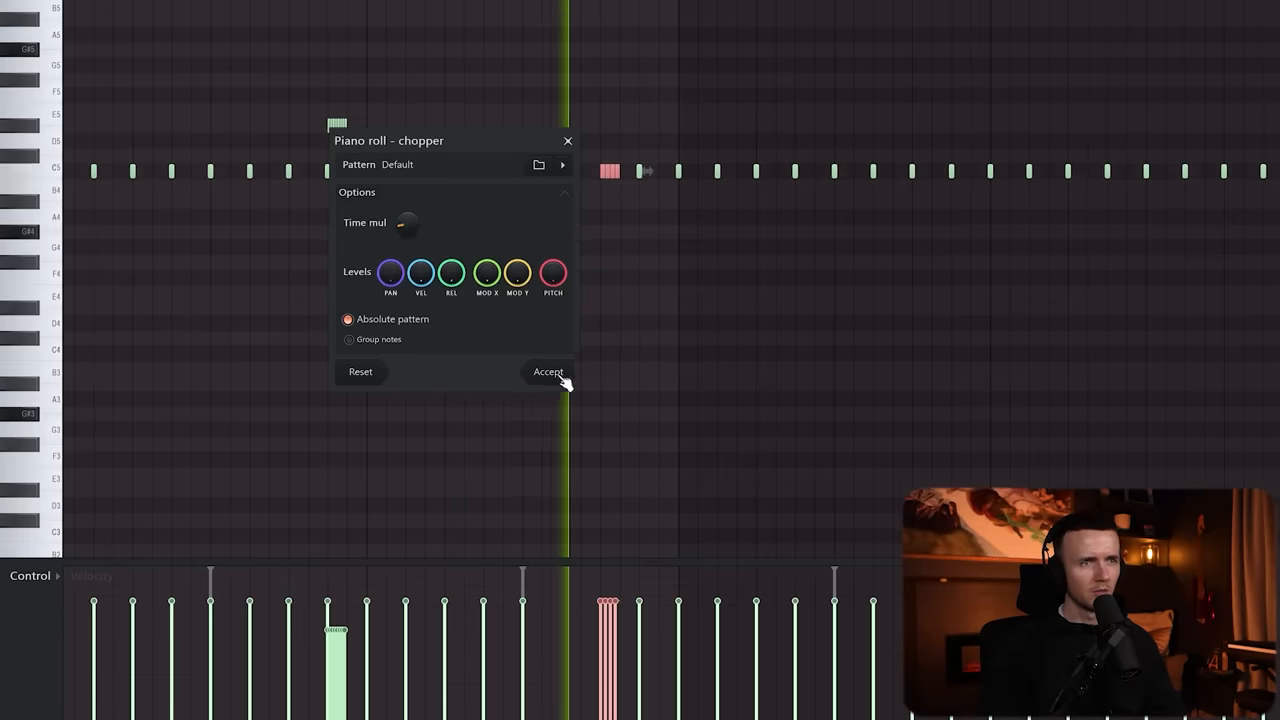
pyautogui.click(548, 371)
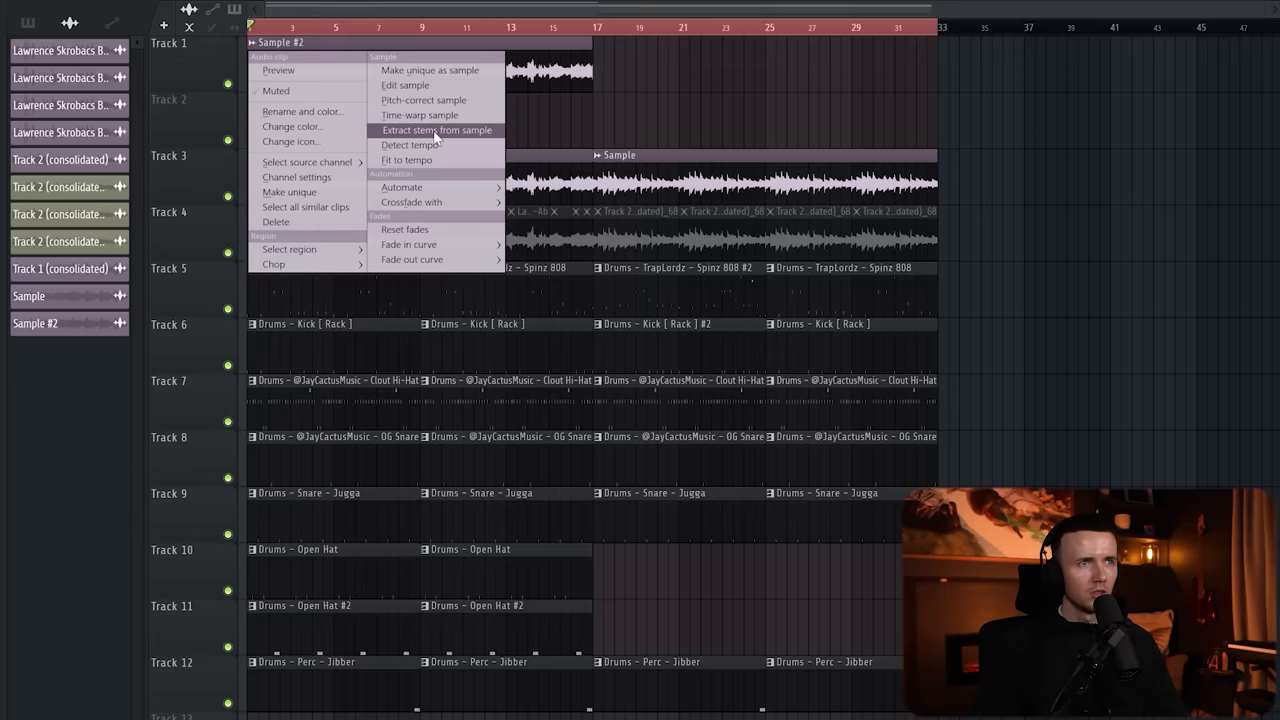
# Extract the Vocals stem from the Sample #2 clip on Track 1.
pyautogui.click(436, 130)
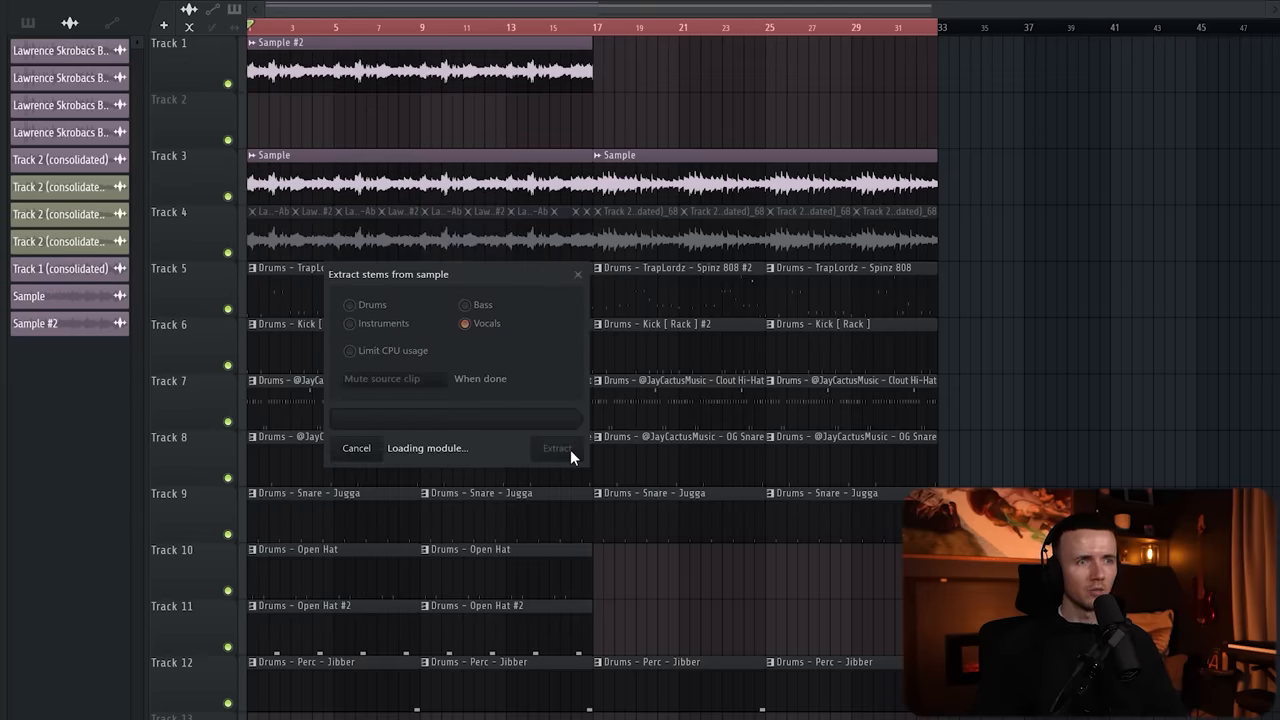
pyautogui.click(556, 447)
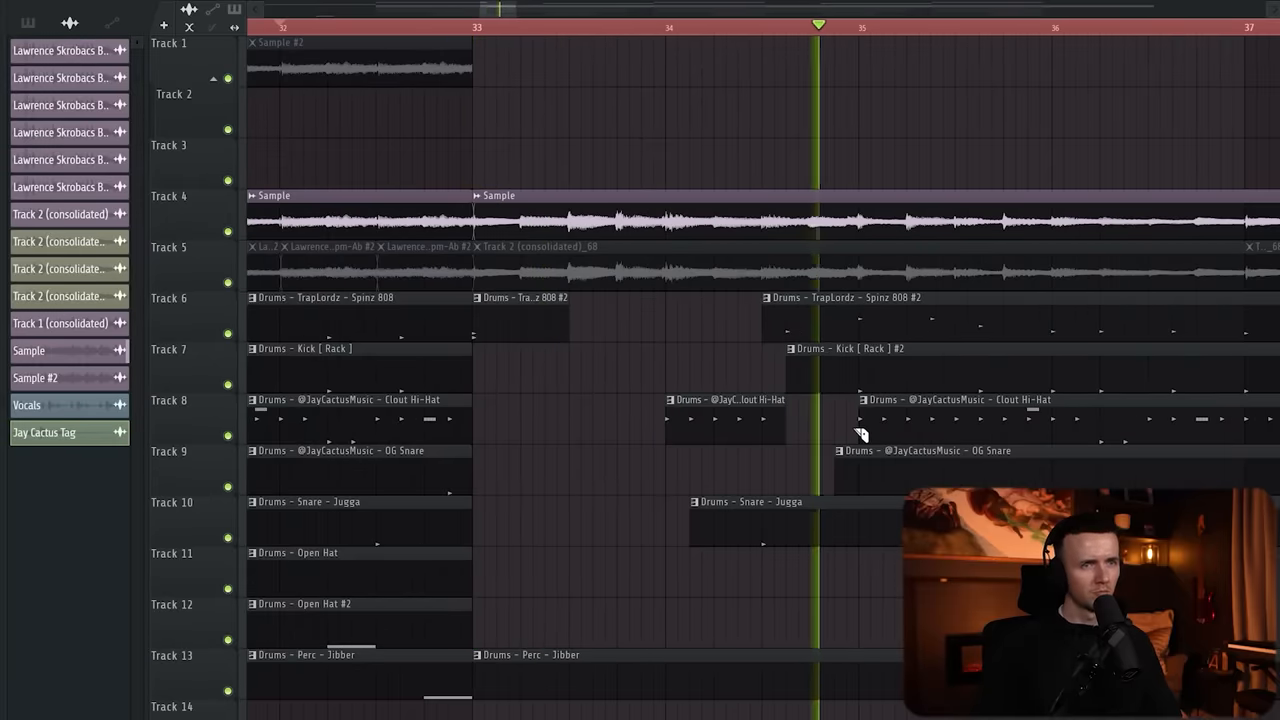
# Trim the start of the 'Spinz 808 #2' clip on Track 6 so it enters just before bar 35.
pyautogui.click(423, 27)
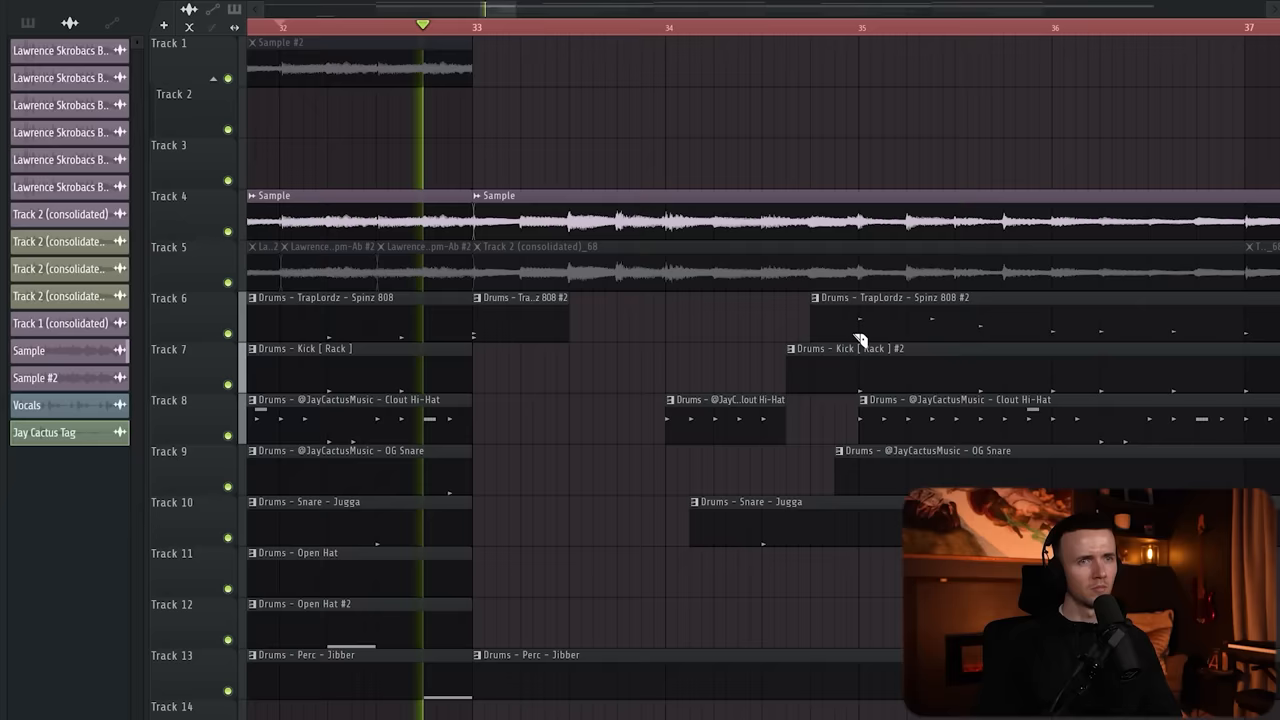